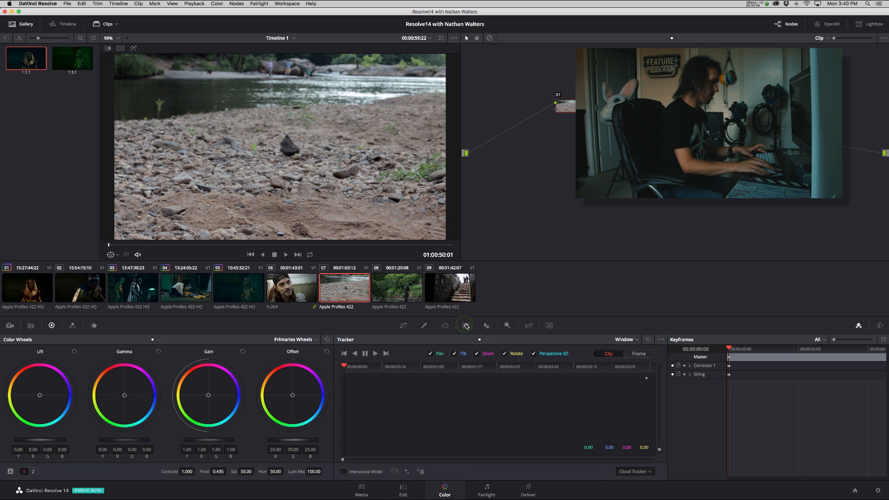
Switch the Color page Tracker palette from tracker mode to Stabilizer mode.
{"action": "left_click", "coordinate": [624, 339]}
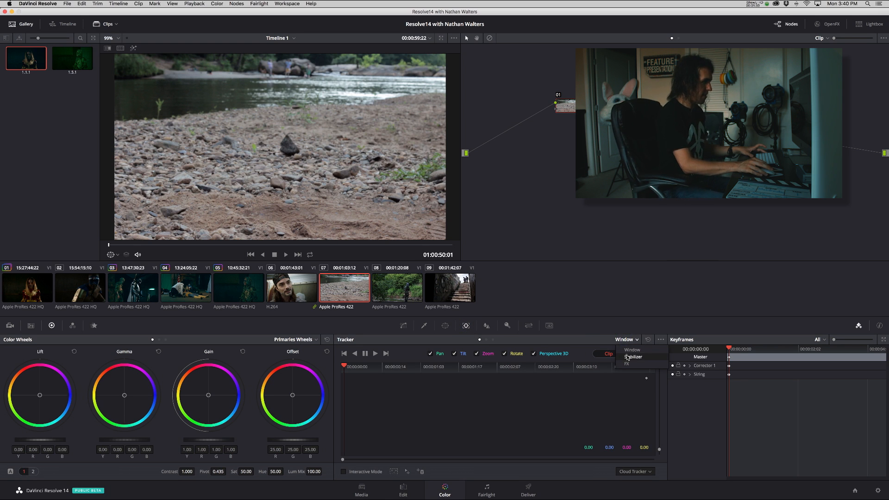
{"action": "left_click", "coordinate": [633, 356]}
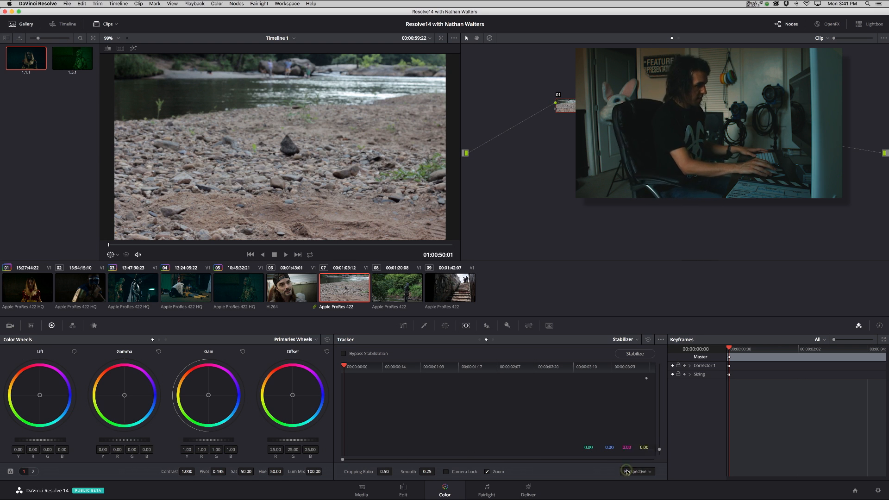
{"action": "left_click", "coordinate": [637, 471]}
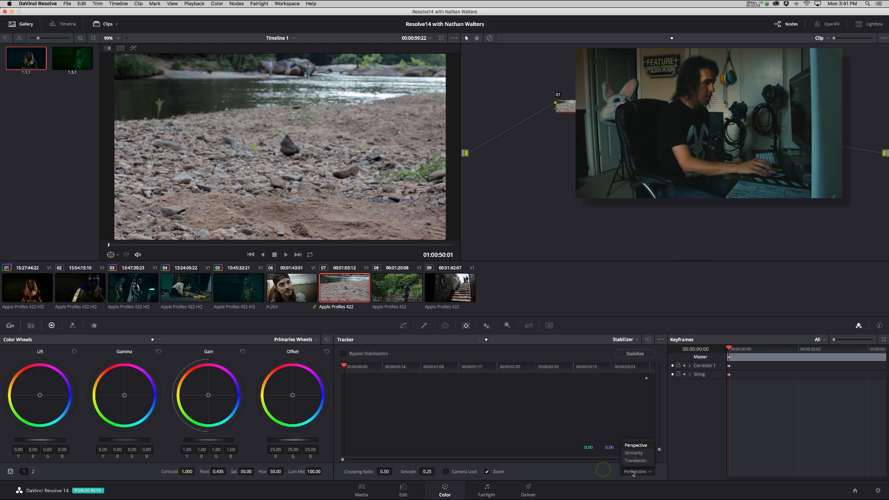
{"action": "mouse_move", "coordinate": [635, 460]}
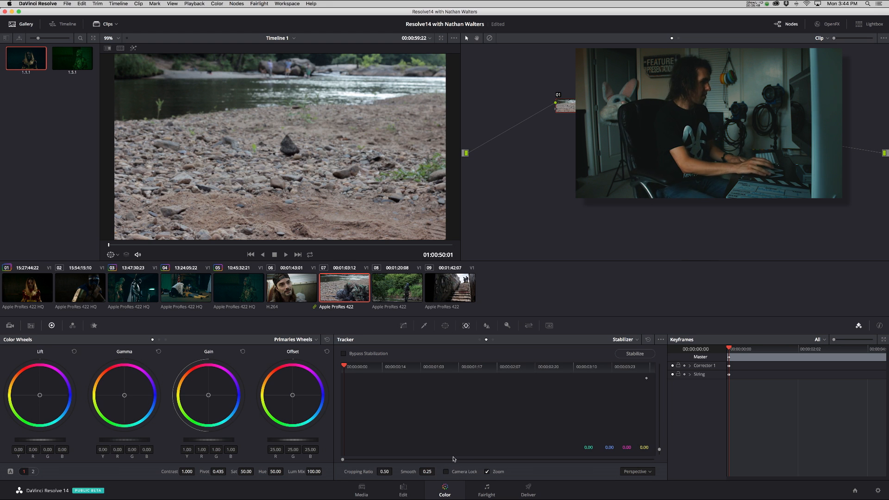
Run the stabilization analysis on the river-bank clip so its motion curves appear.
{"action": "left_click", "coordinate": [634, 354]}
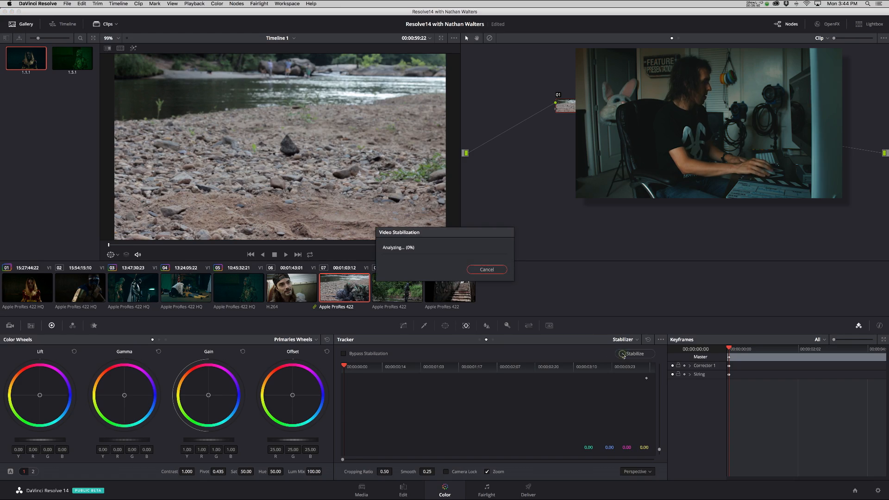
{"action": "left_click", "coordinate": [636, 353]}
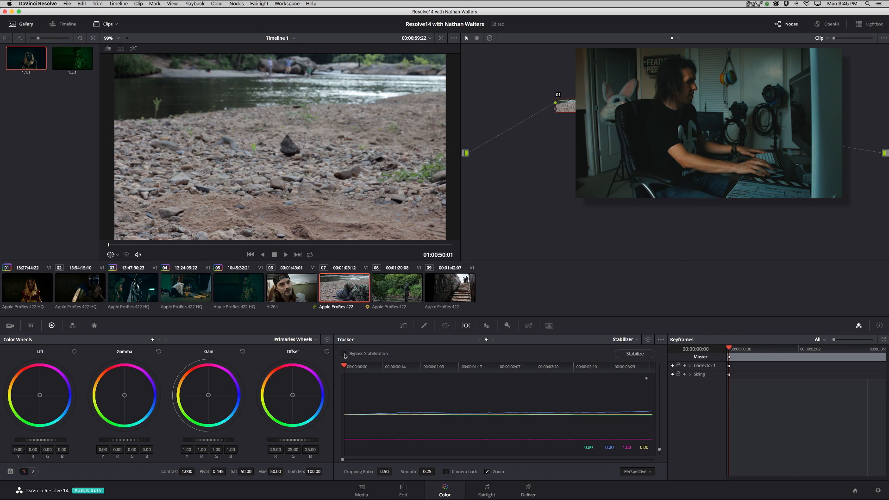
{"action": "left_click", "coordinate": [344, 353]}
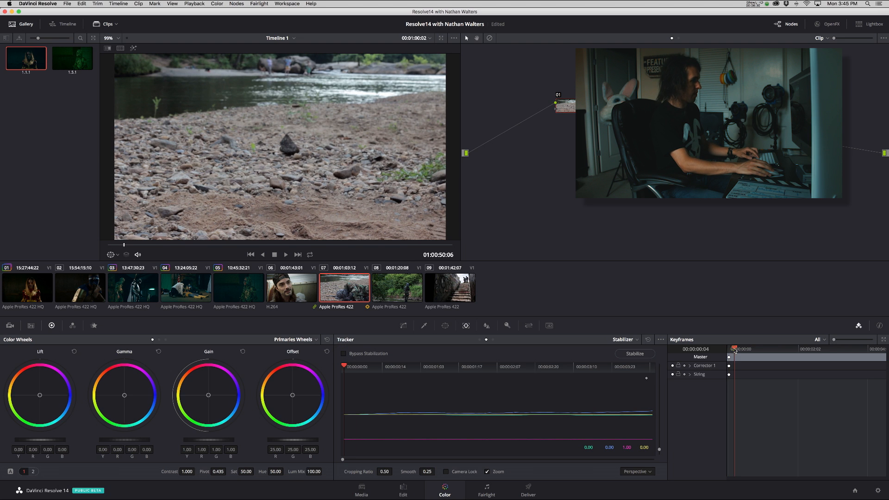
{"action": "left_click", "coordinate": [287, 253]}
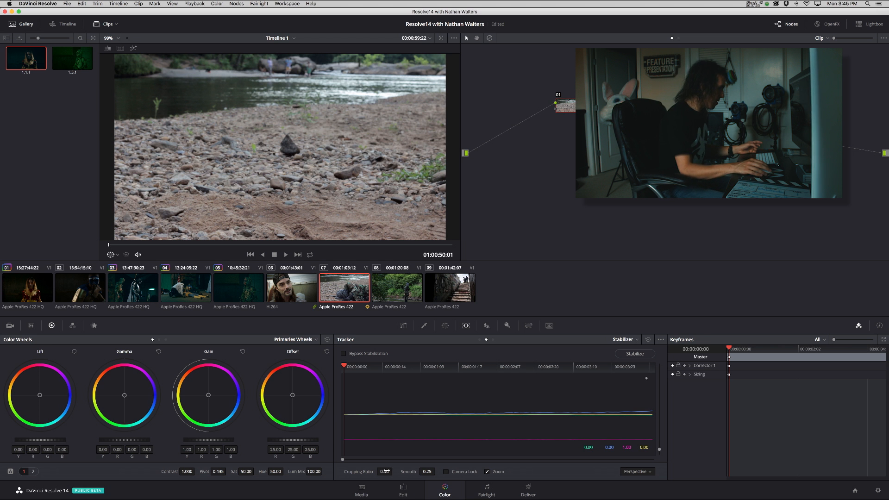
Enable Camera Lock, re-stabilize the river-bank clip and start playback.
{"action": "left_click", "coordinate": [635, 353]}
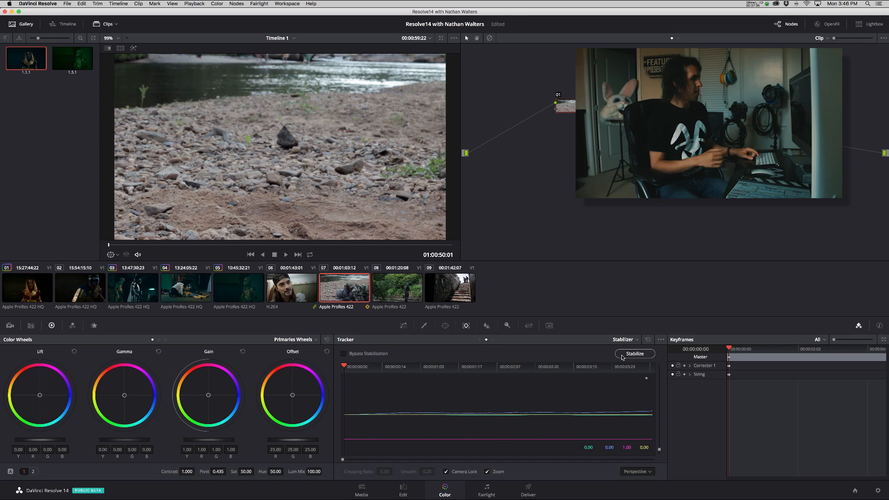
{"action": "left_click", "coordinate": [634, 353]}
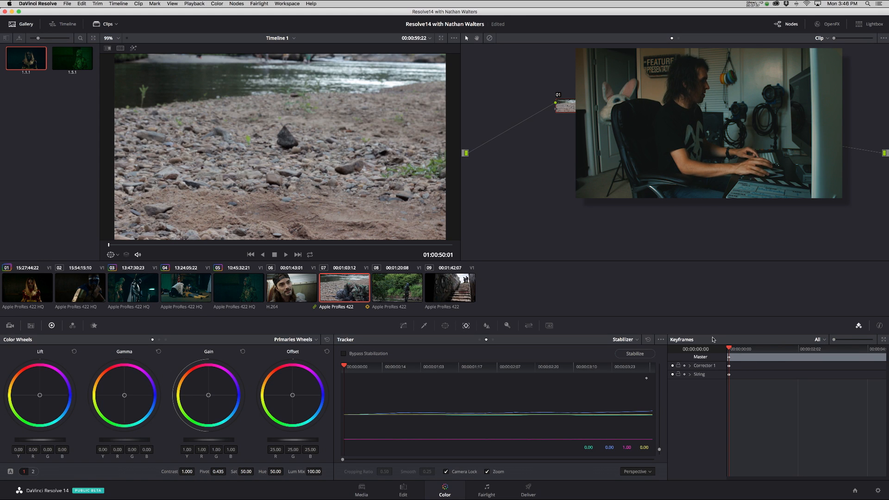
{"action": "left_click", "coordinate": [285, 254]}
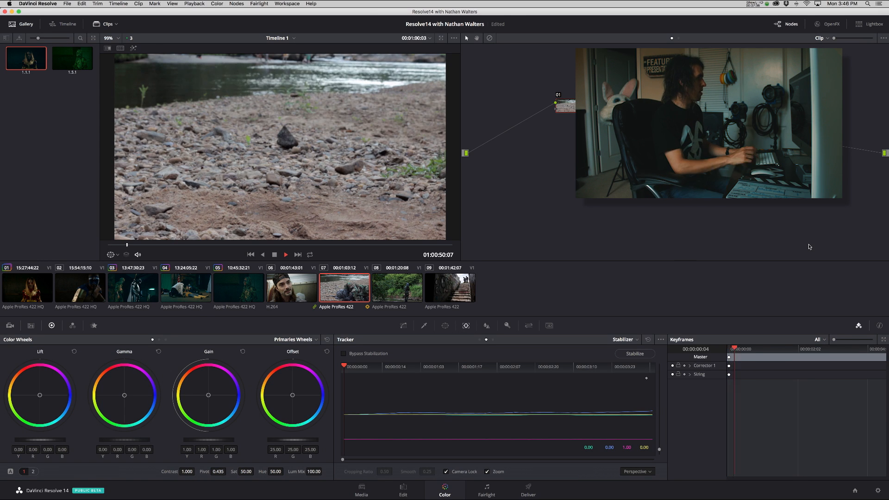
Play through the camera-locked shot of the soldier crawling, then disable Camera Lock.
{"action": "left_click", "coordinate": [286, 253]}
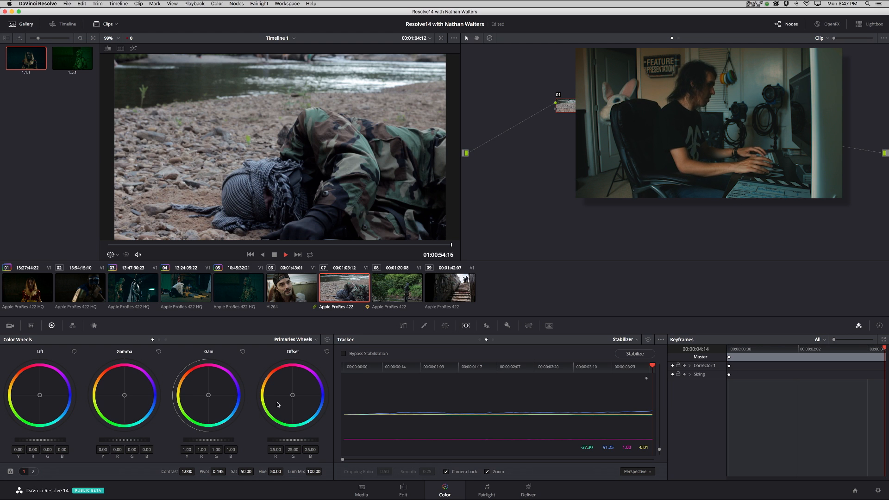
{"action": "left_click", "coordinate": [446, 472]}
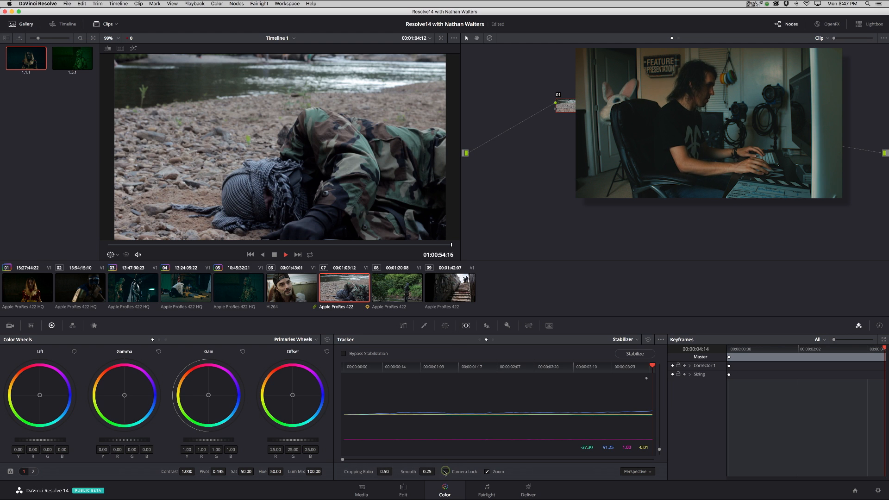